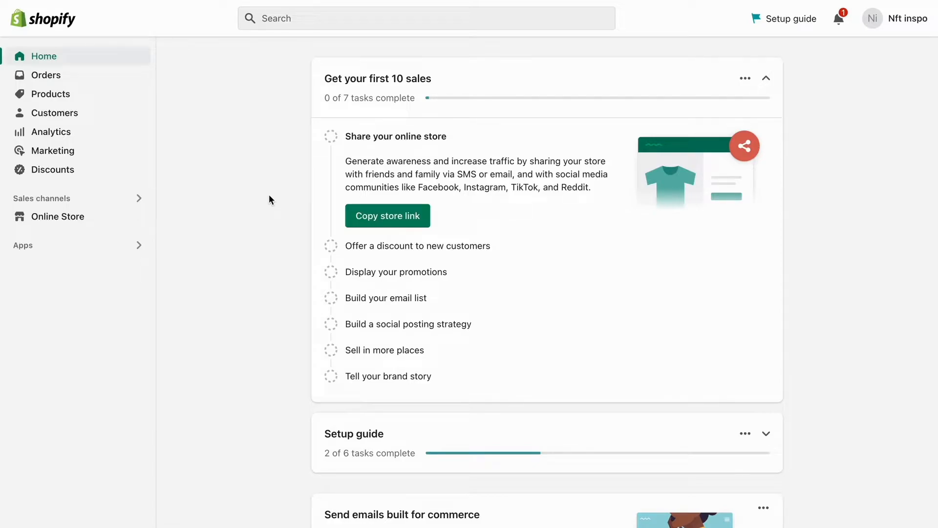
mouse_move(282, 296)
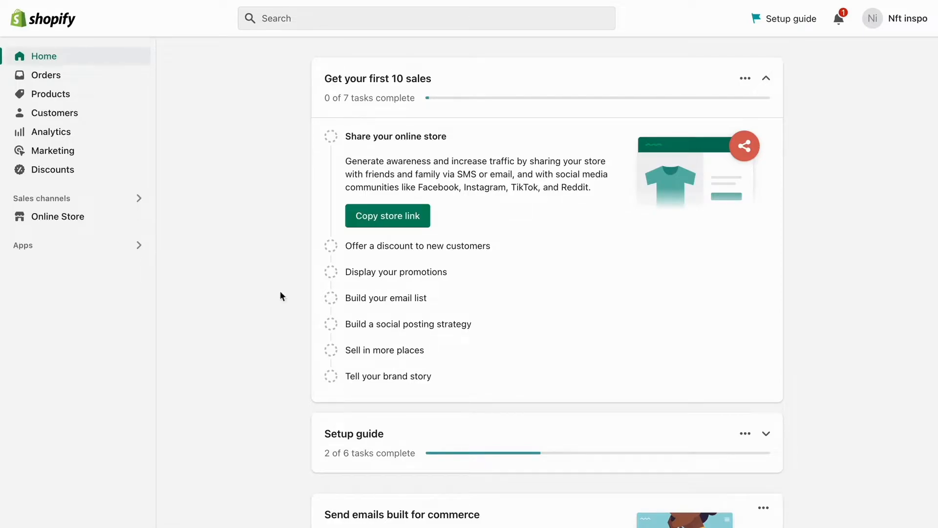
mouse_move(252, 225)
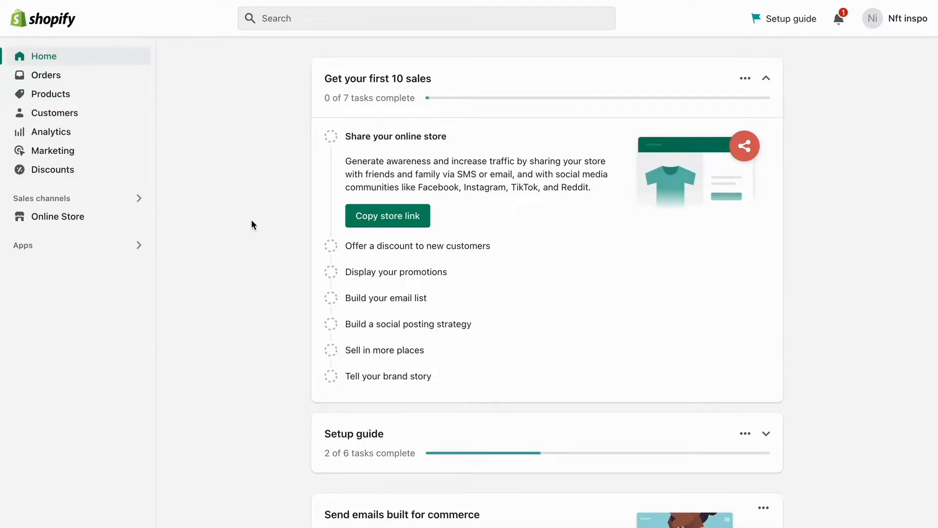
- Open Settings for testing store 123 to reach the Store details page
scroll("down", 3)
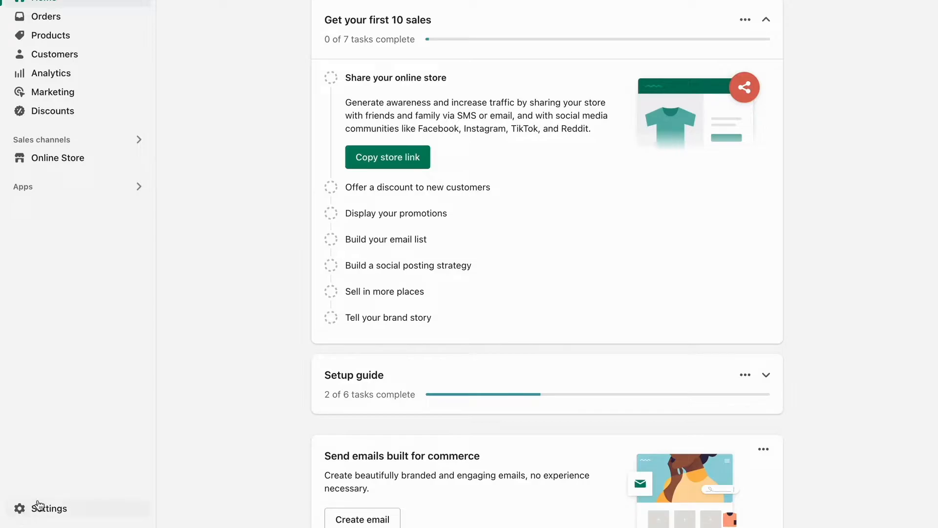
left_click(39, 508)
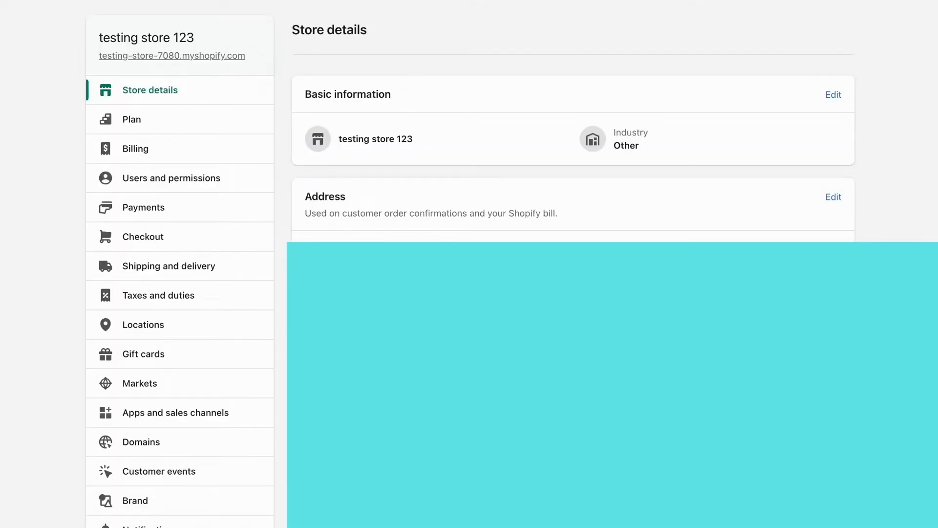
mouse_move(224, 127)
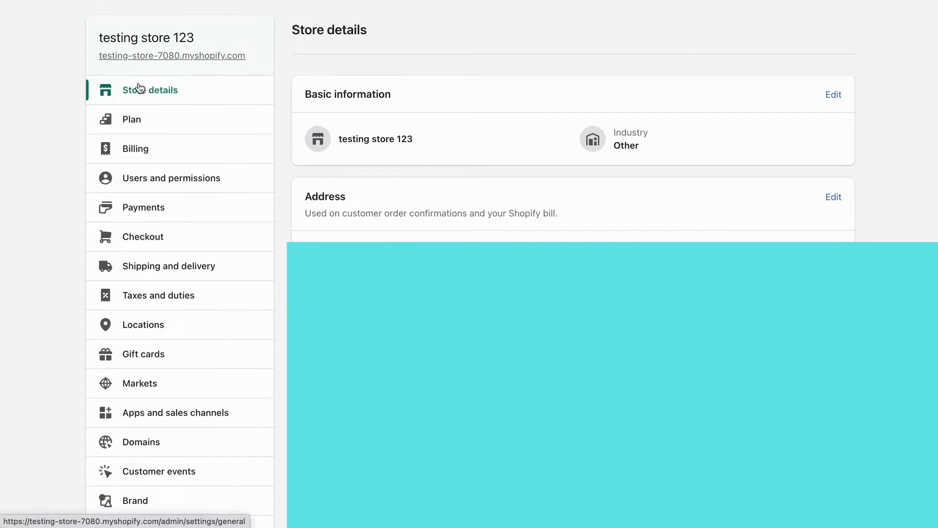
mouse_move(395, 40)
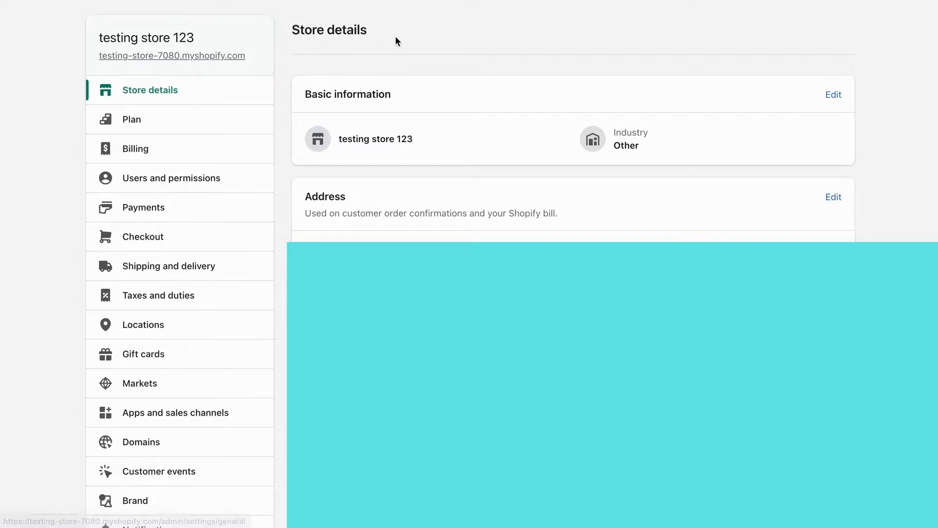
mouse_move(578, 22)
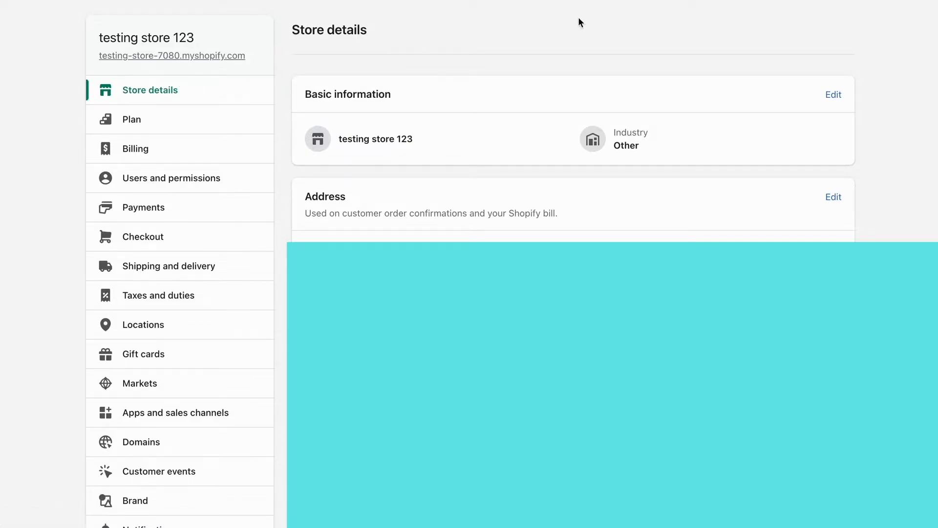
double_click(325, 197)
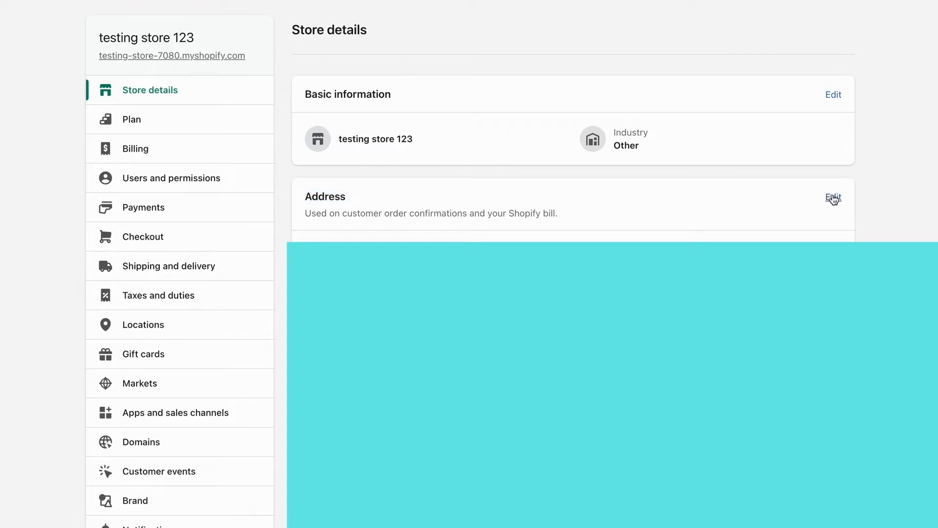
- Edit the Address card and replace Sweden with a new country in Country/region
left_click(833, 197)
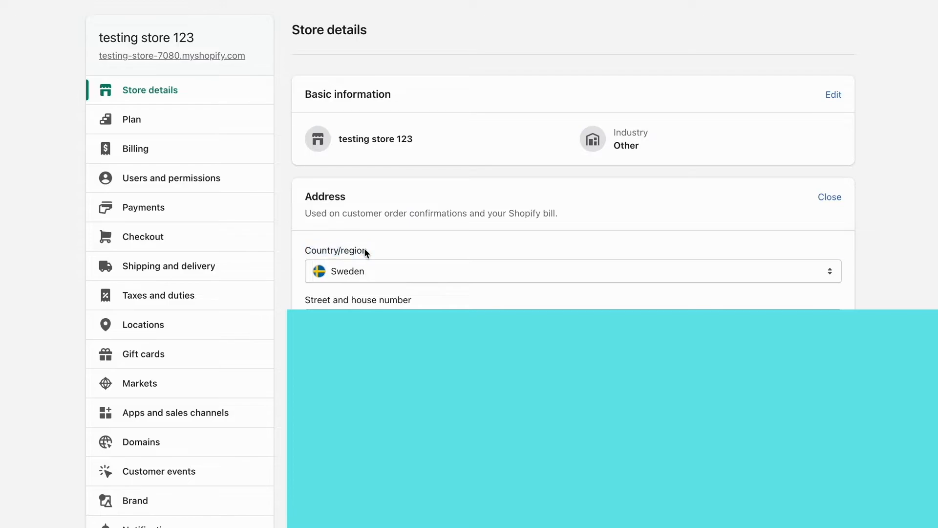
left_click(571, 271)
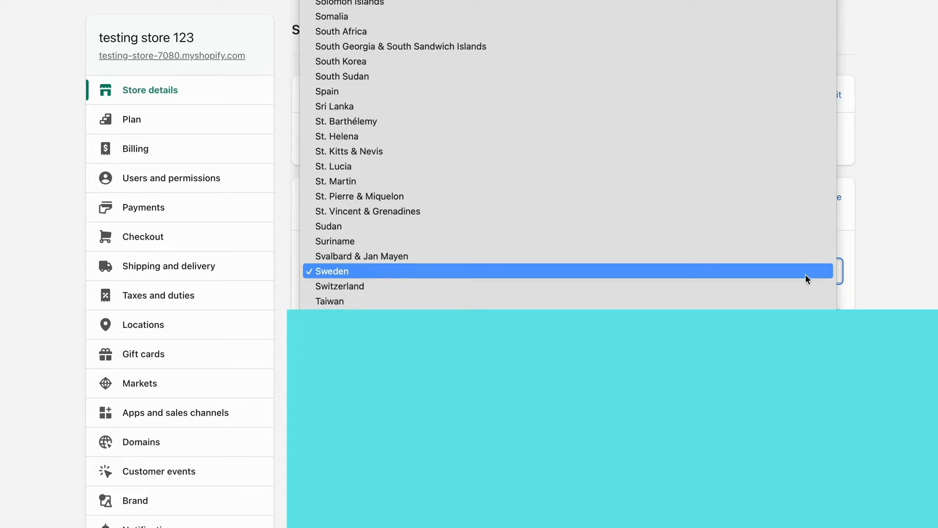
left_click(332, 271)
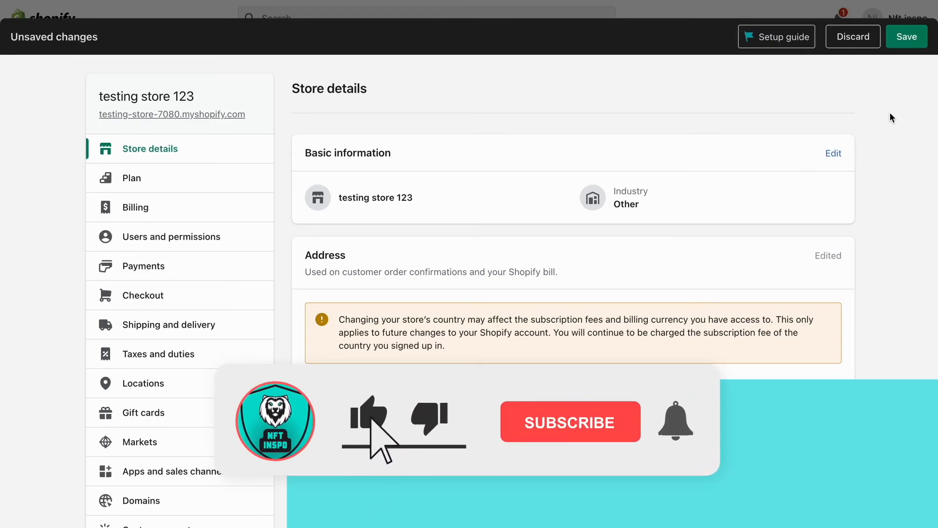
left_click(571, 422)
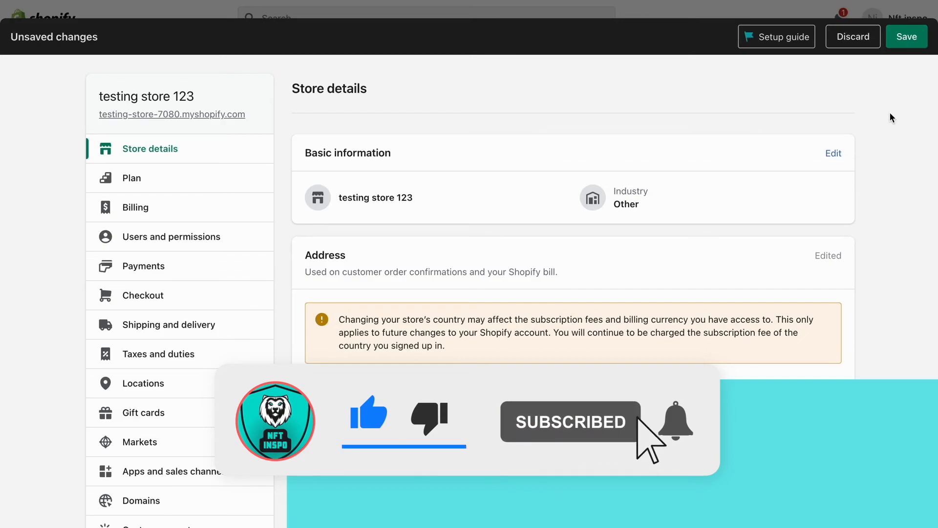
left_click(675, 426)
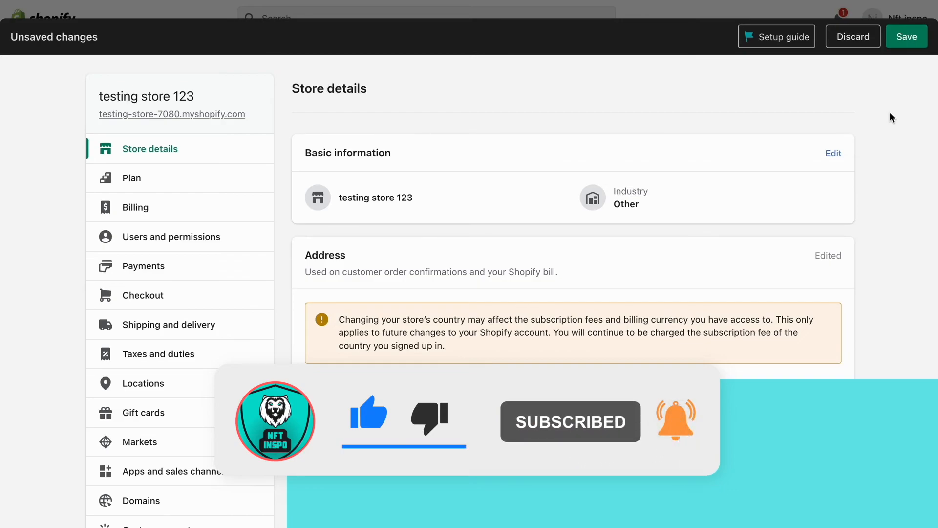